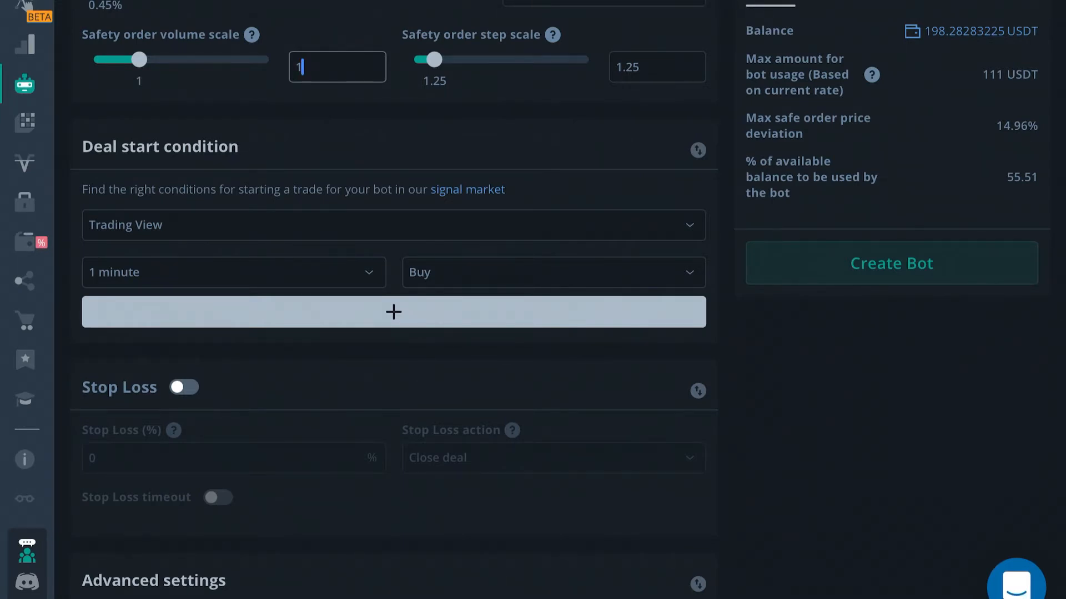
Step: Keep Trading View as the start condition, with a 15-minute timeframe and Strong Buy signal
scroll(down, 3)
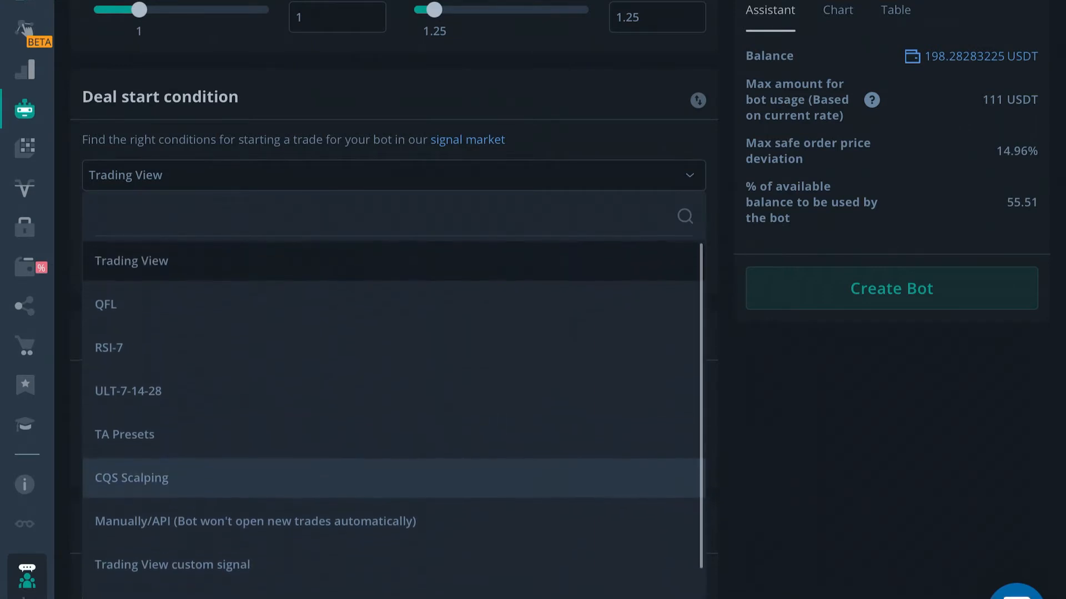
click(132, 260)
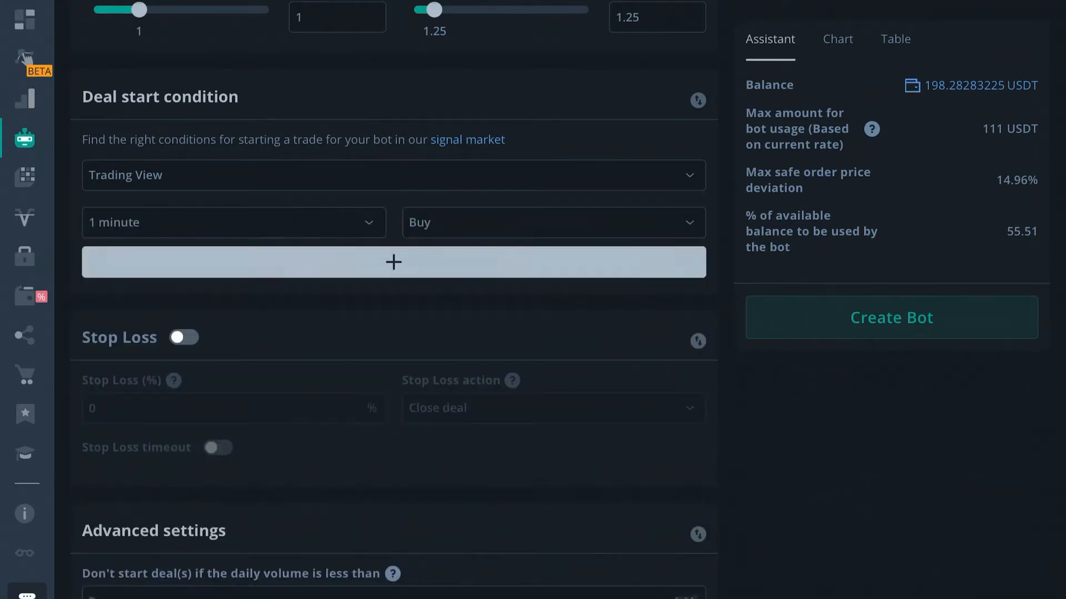
click(233, 222)
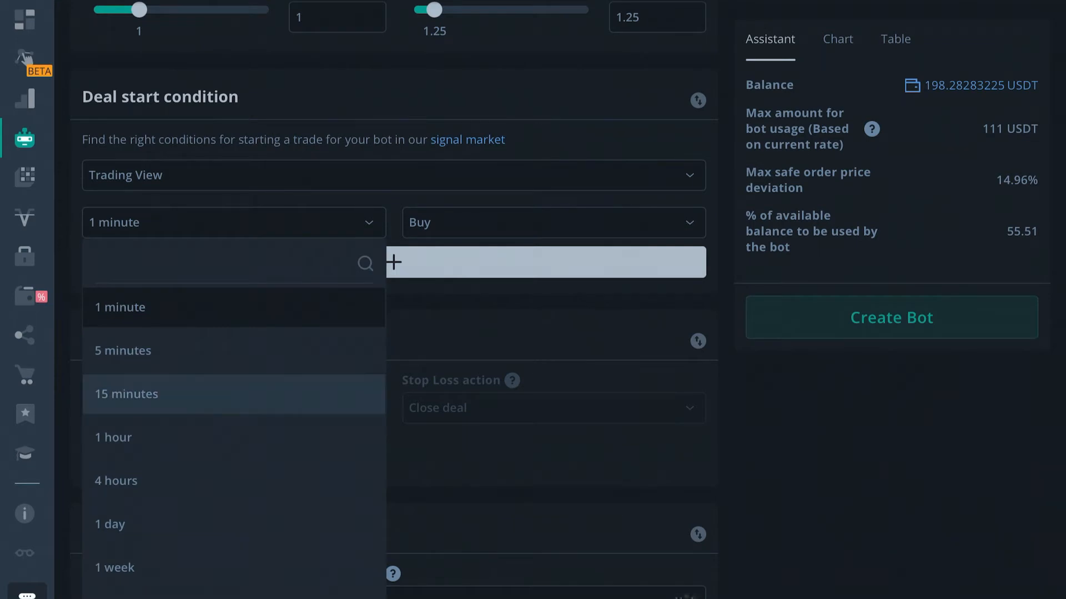
click(127, 393)
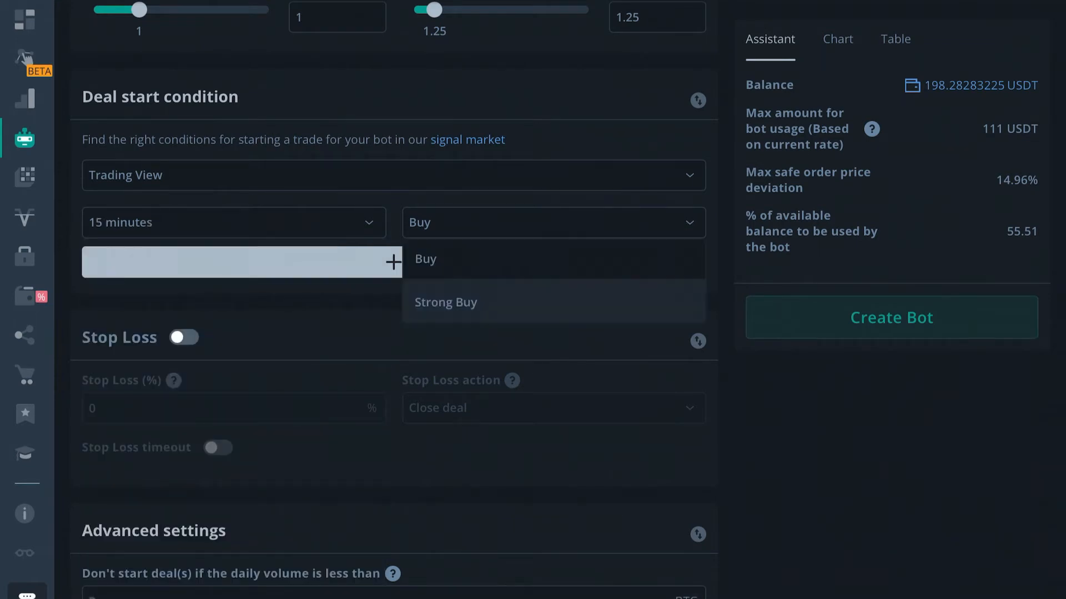
click(445, 302)
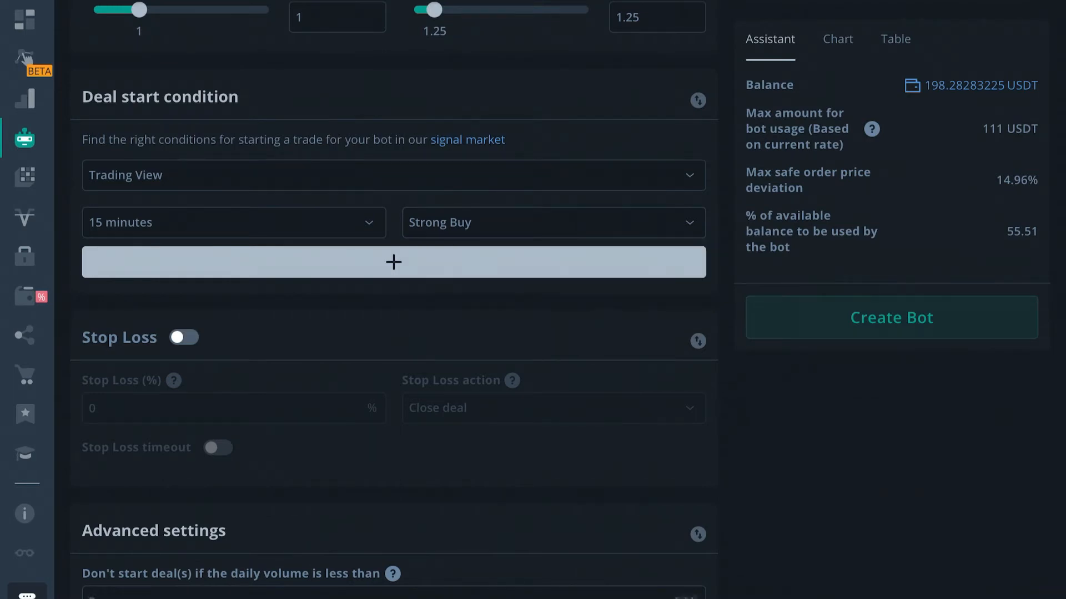
click(552, 222)
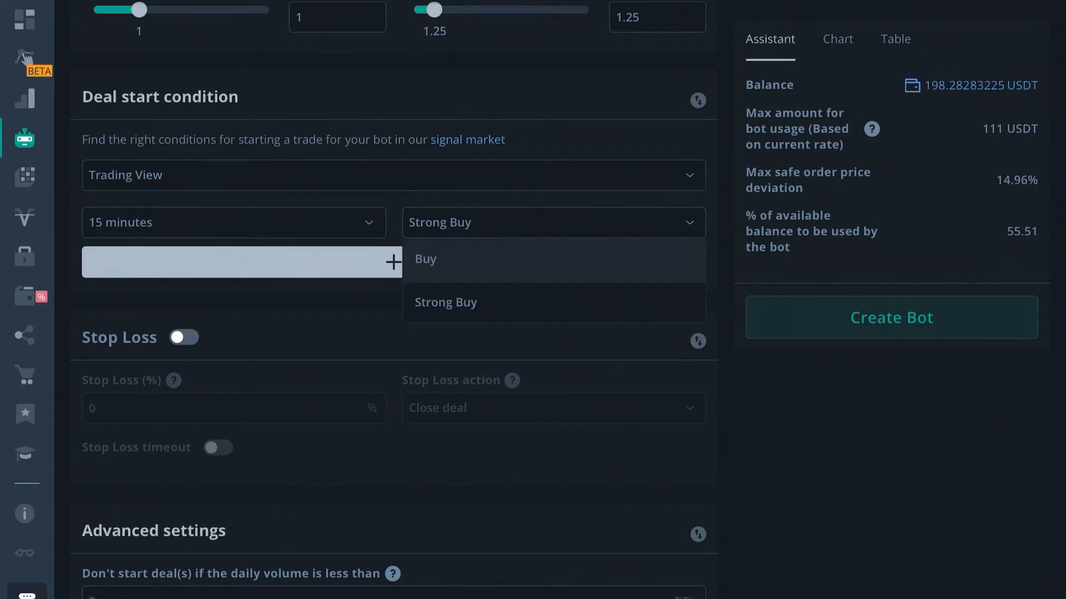
Step: Add a second Trading View condition on 1 hour and switch the 15-minute signal to Buy
click(392, 261)
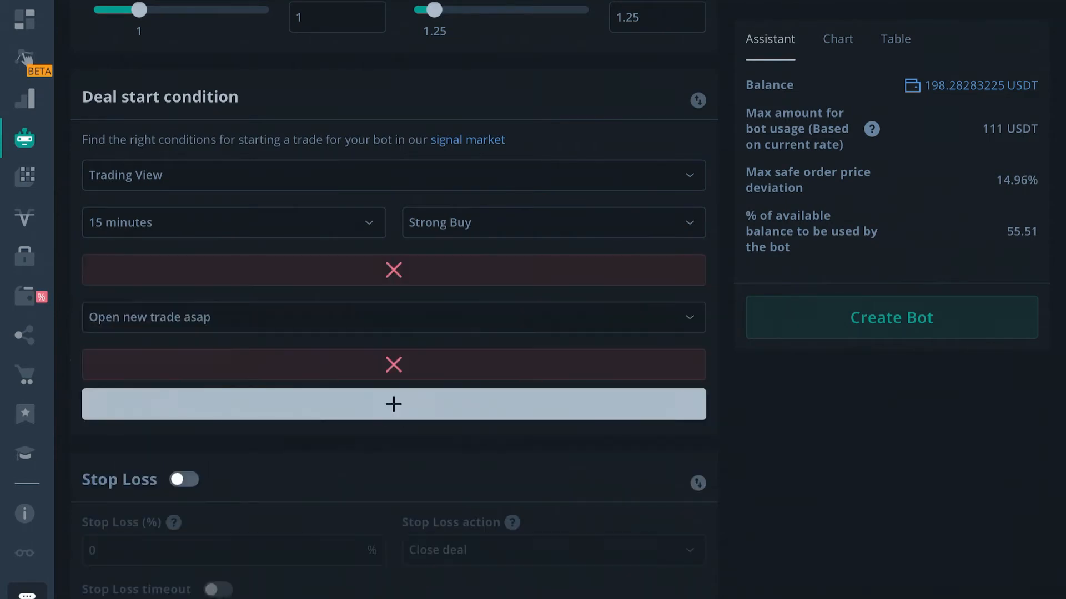
click(393, 404)
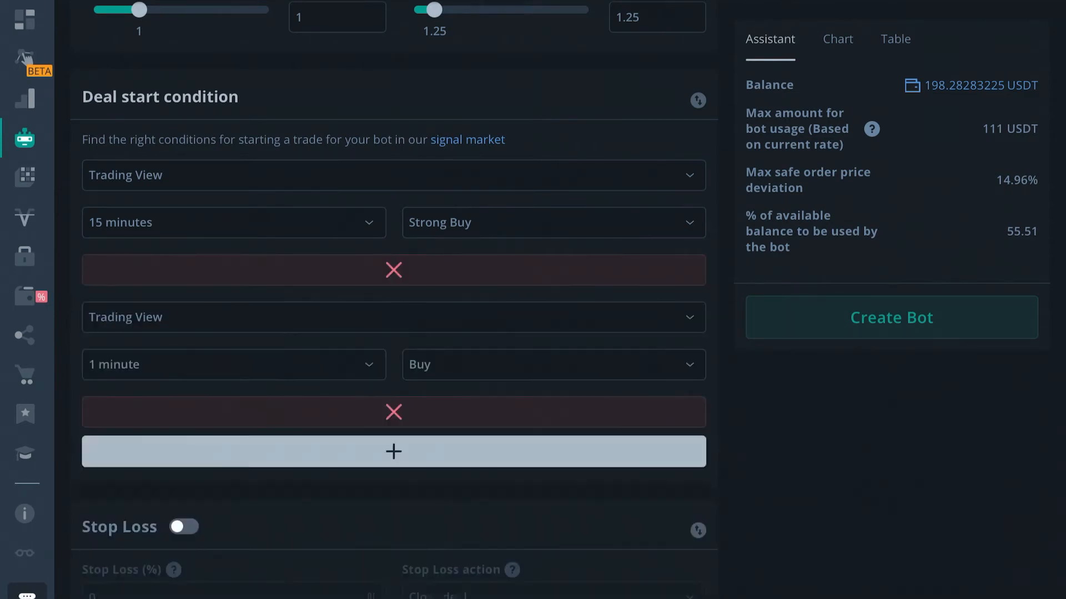
click(233, 365)
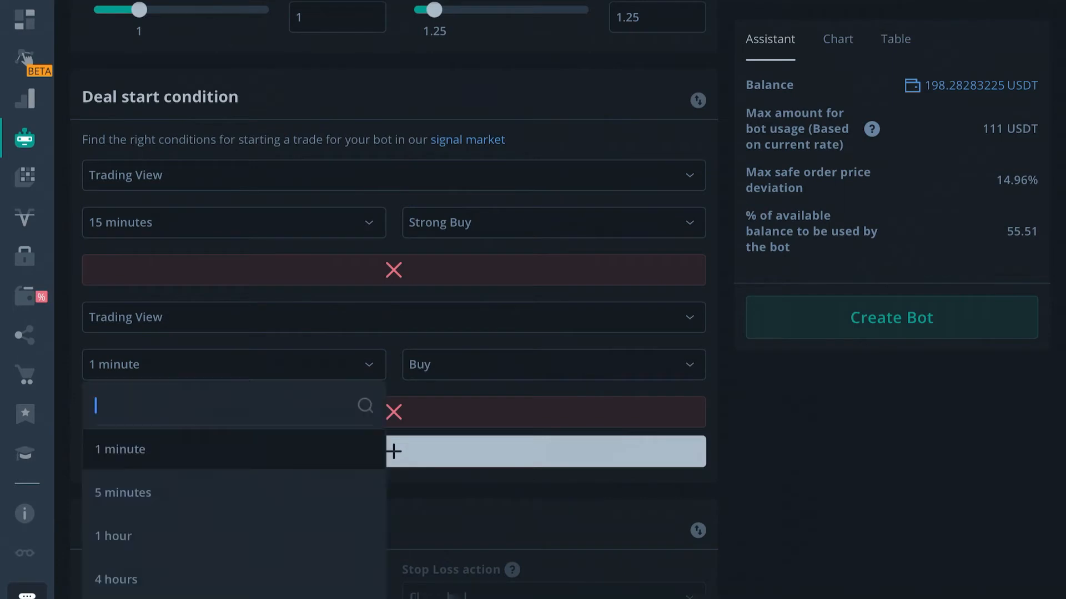
click(113, 535)
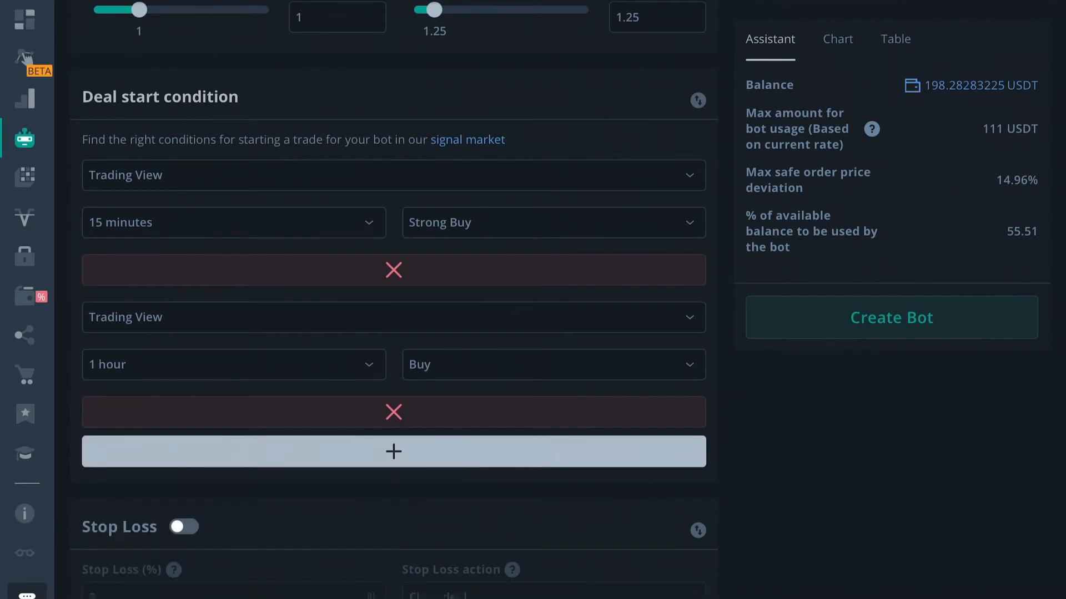
click(551, 222)
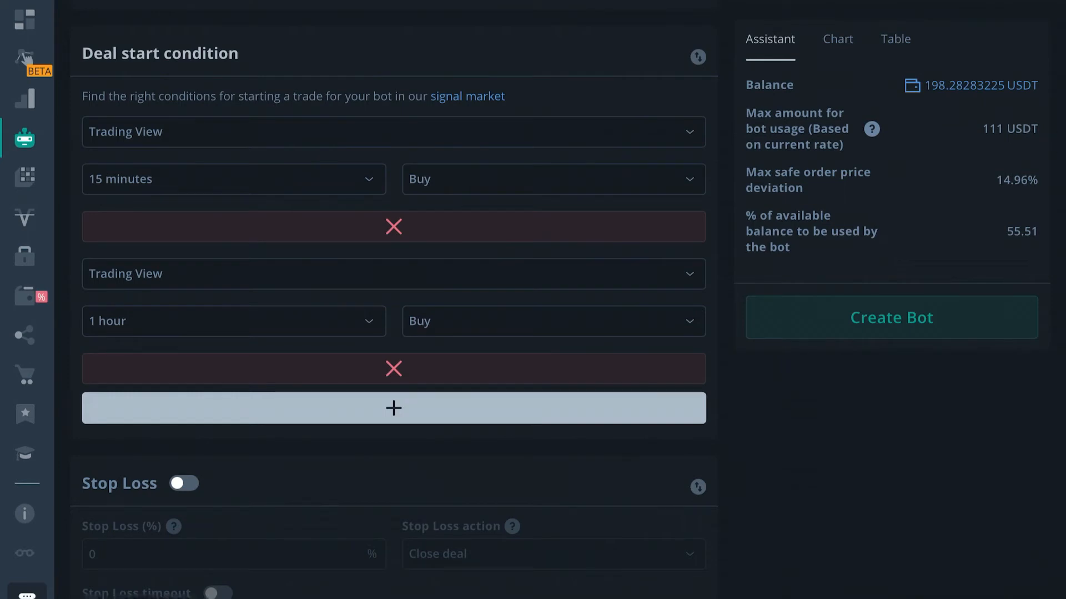
Step: Add a third start condition set to Trading View custom signal
click(393, 408)
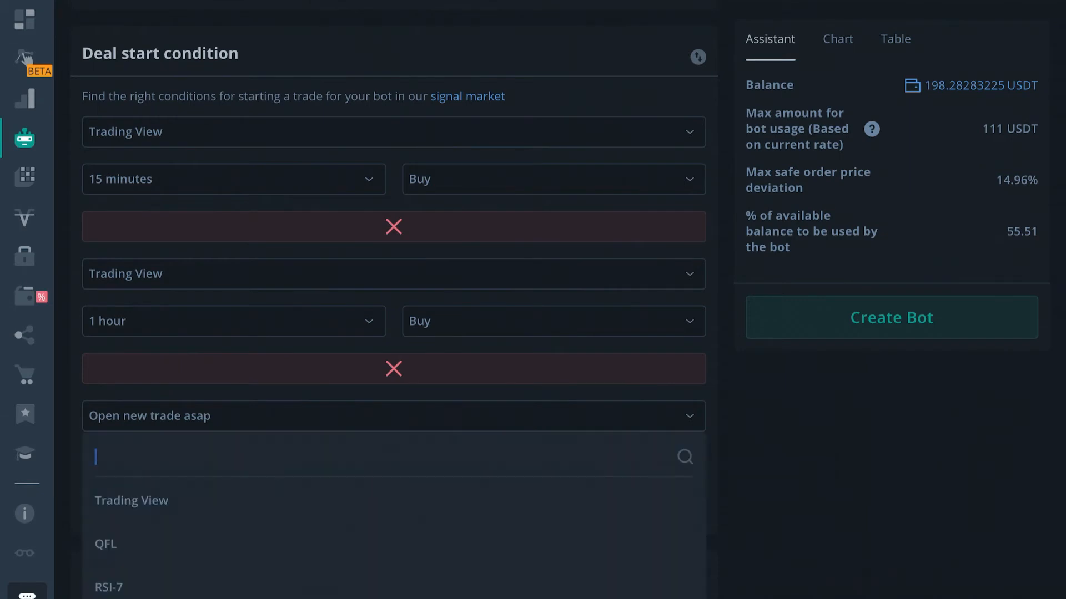
scroll(down, 3)
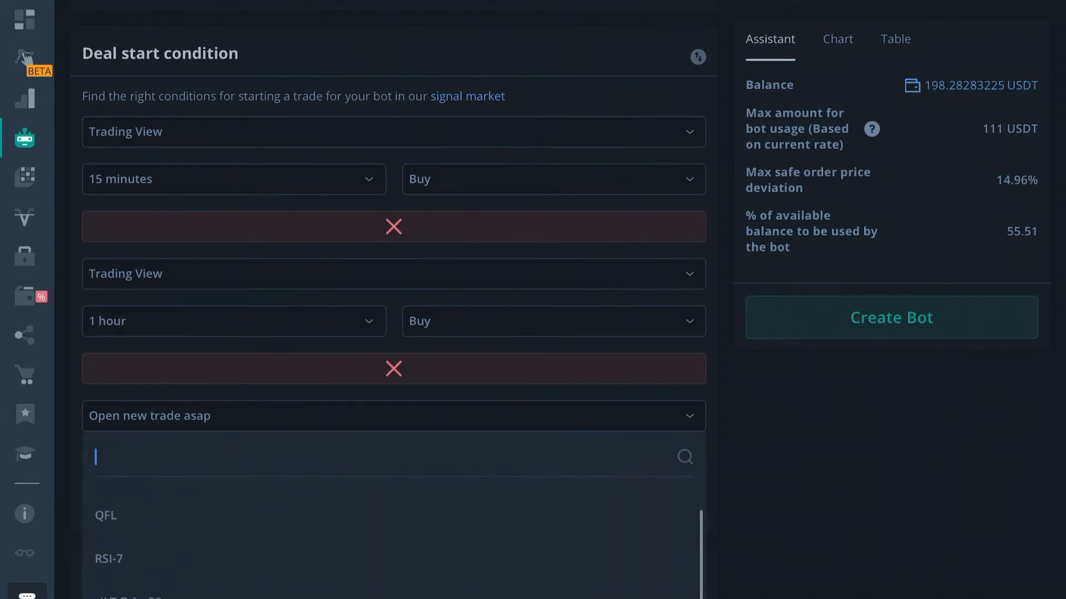
scroll(down, 3)
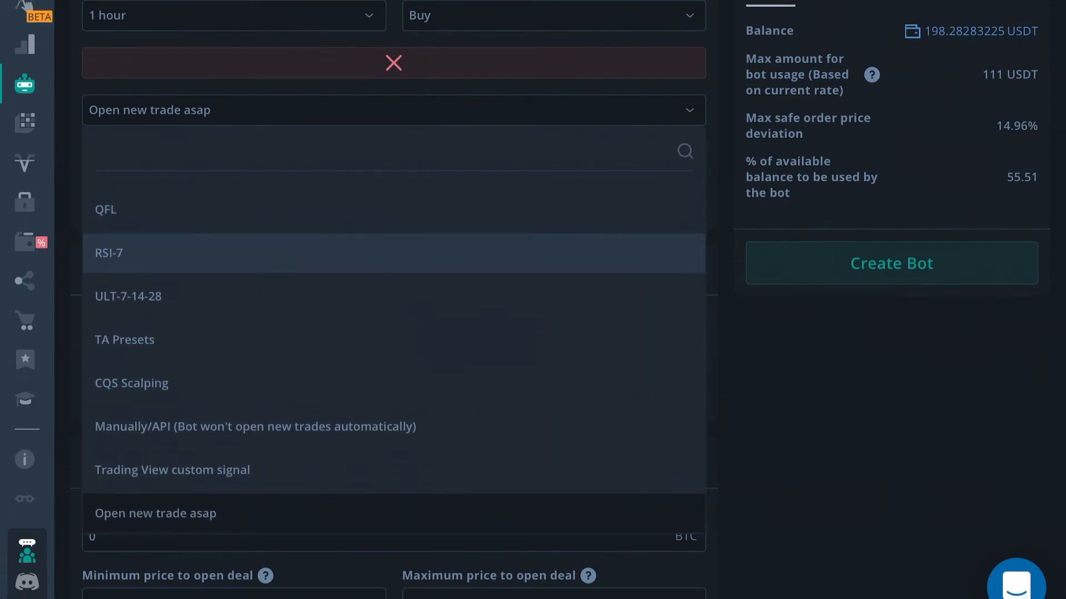
click(172, 470)
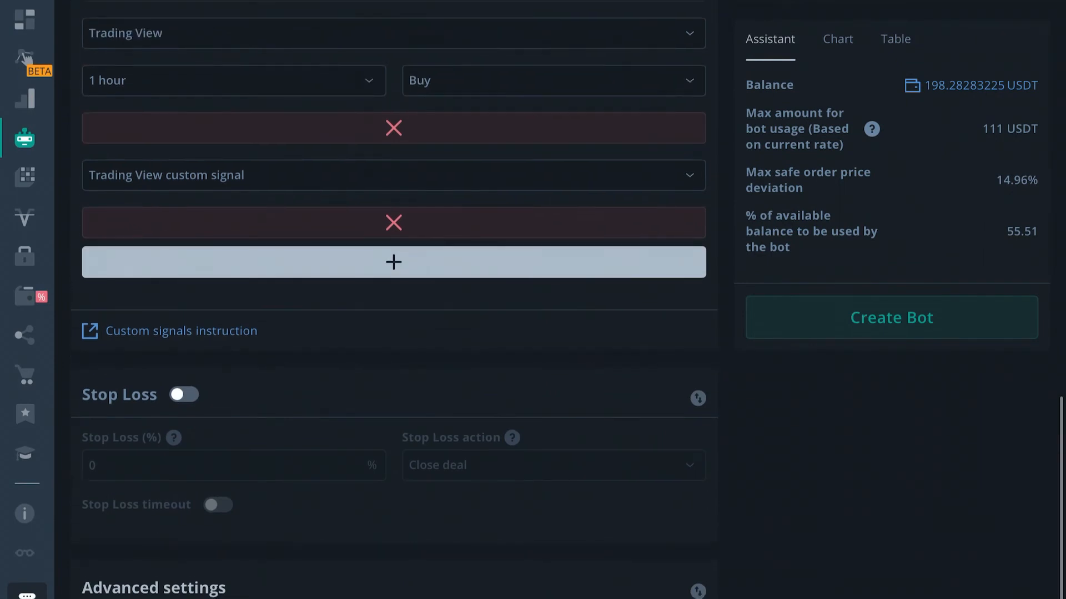